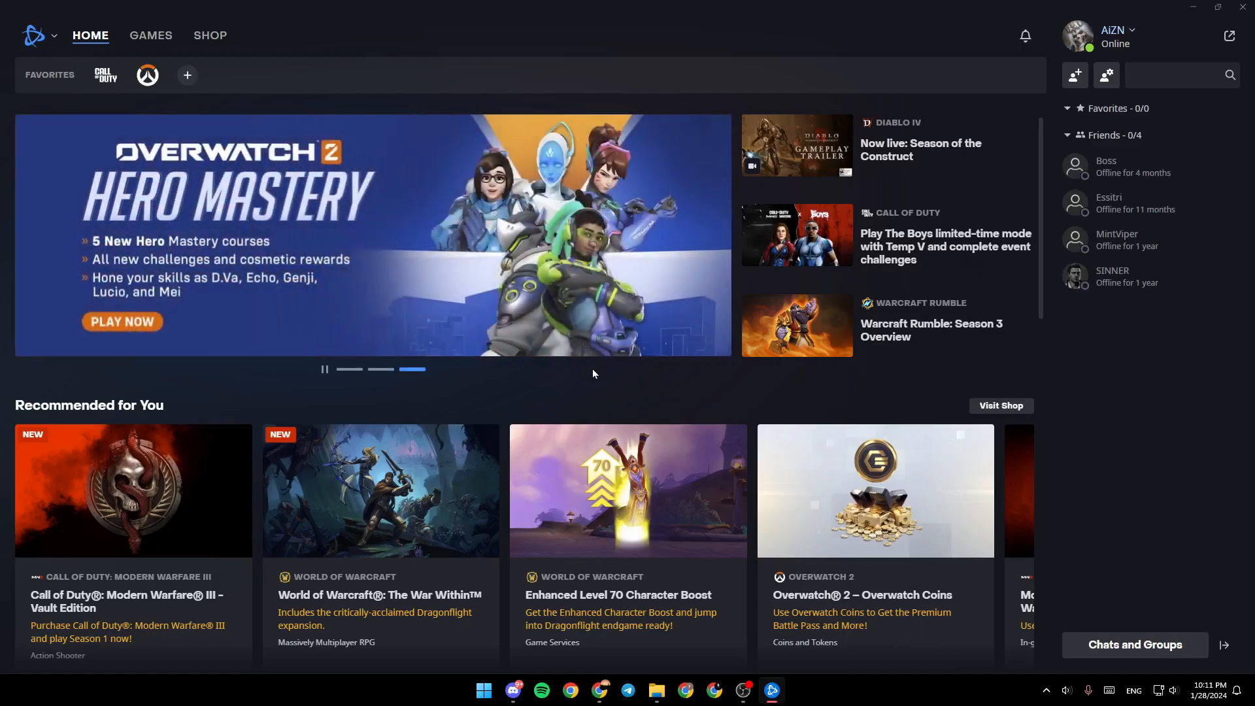
mouse_move(752, 412)
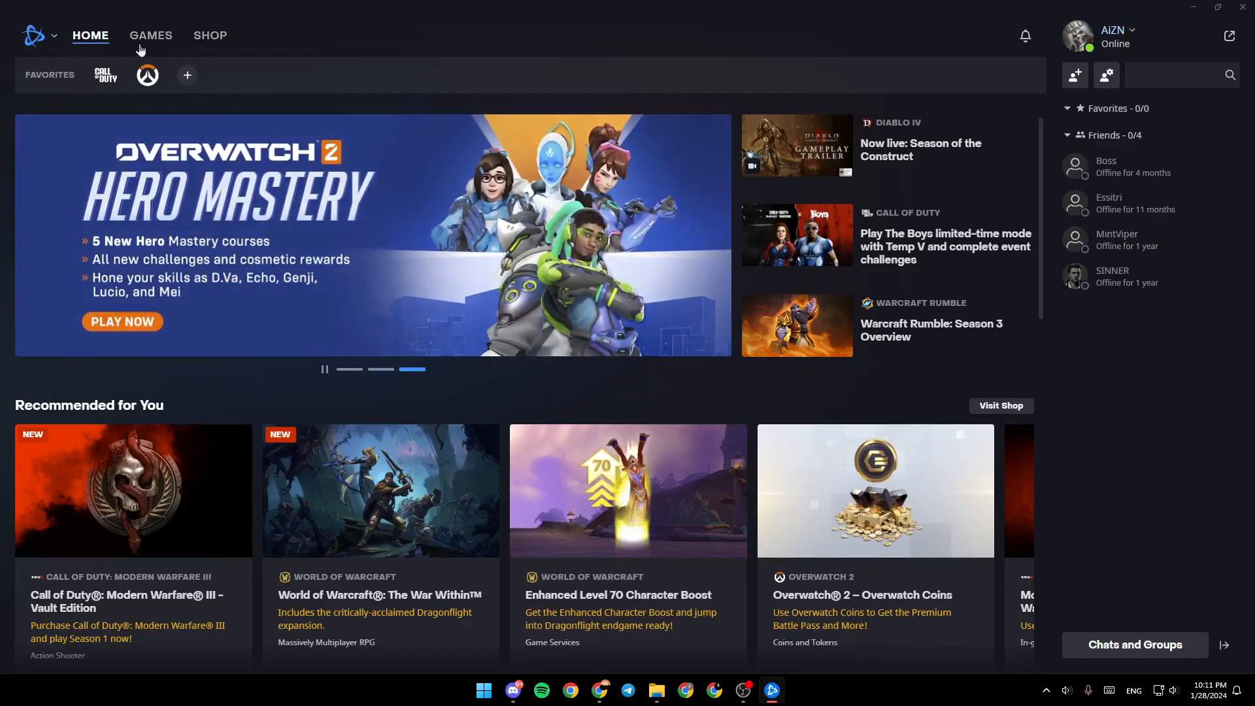
mouse_move(96, 38)
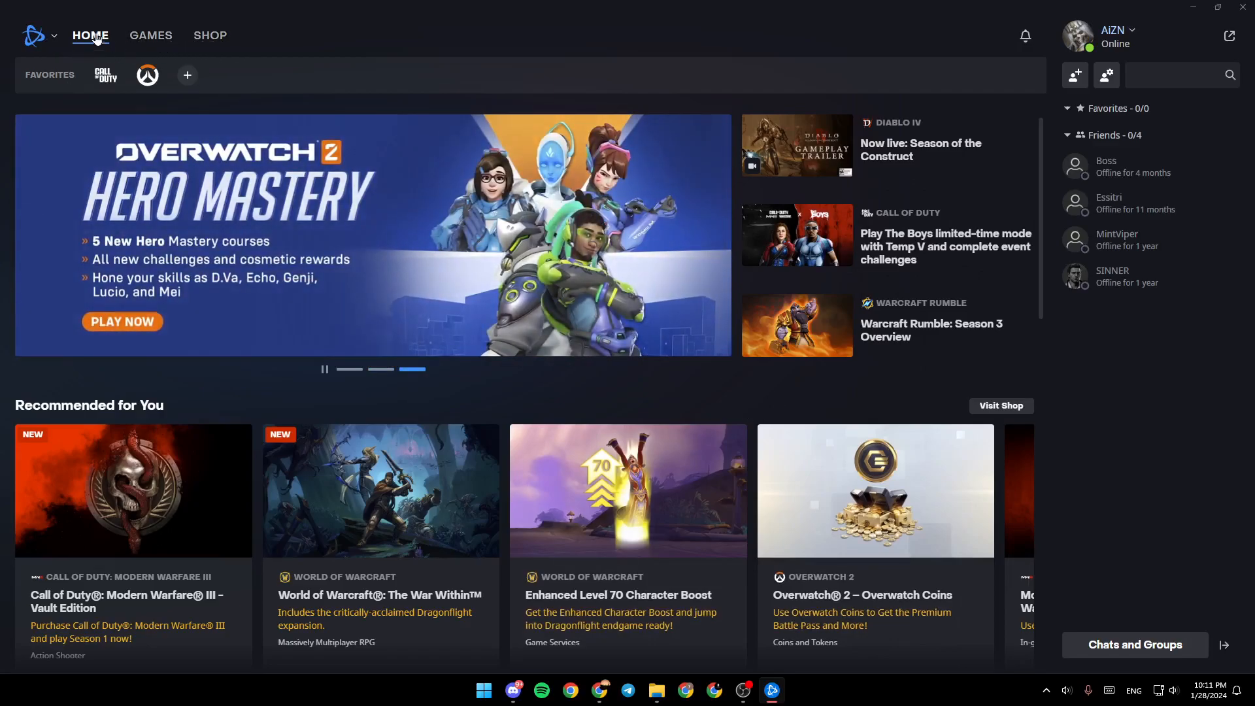
mouse_move(201, 41)
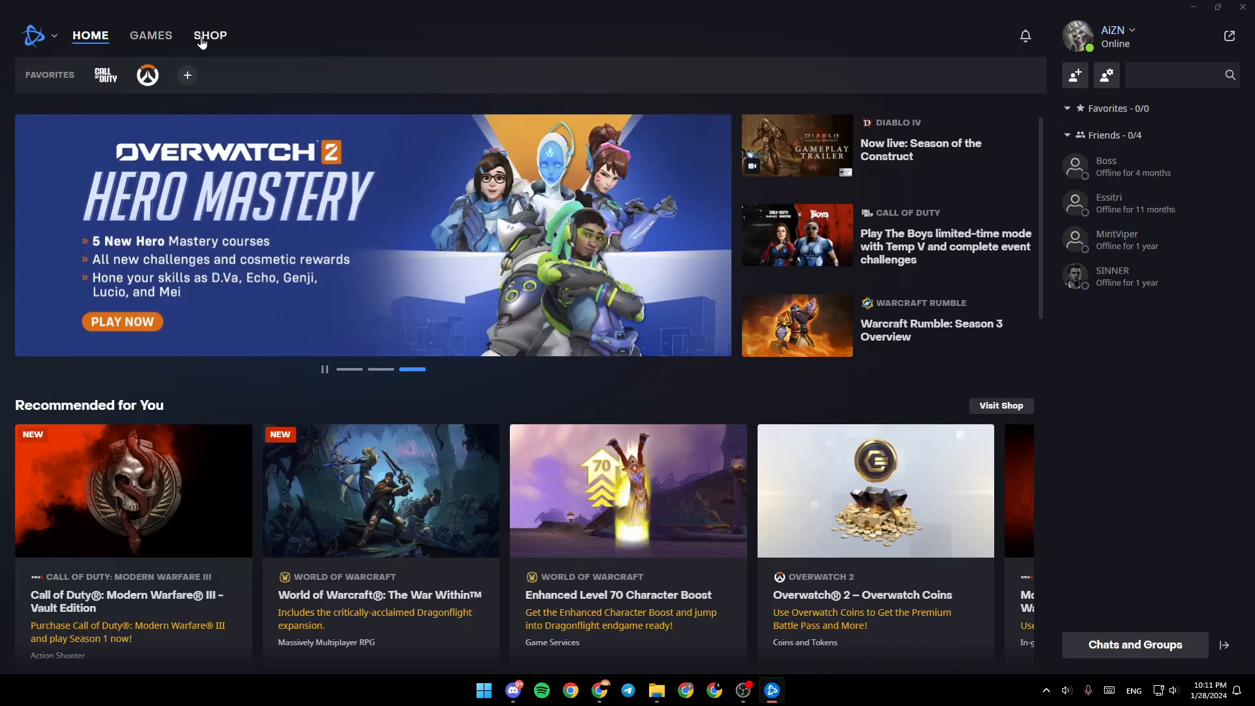
Step: Show the launcher's main menu with Settings, Battle.net Updates and Exit options
left_click(34, 35)
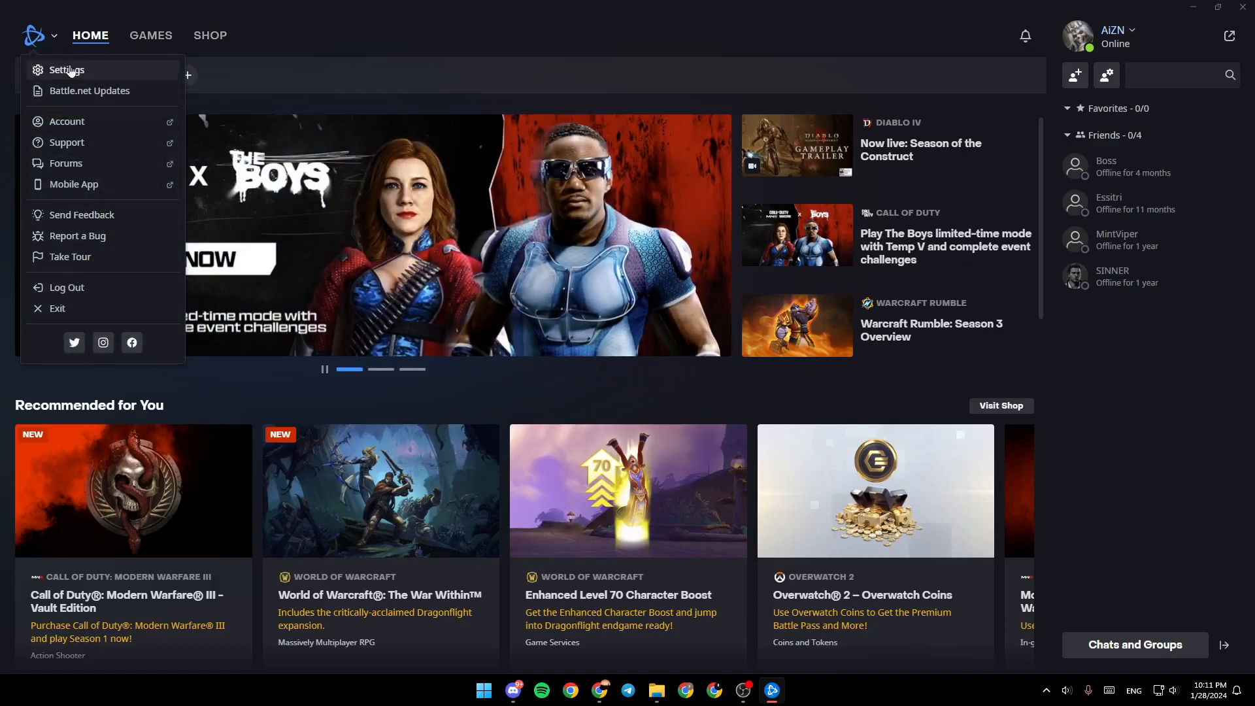
mouse_move(95, 156)
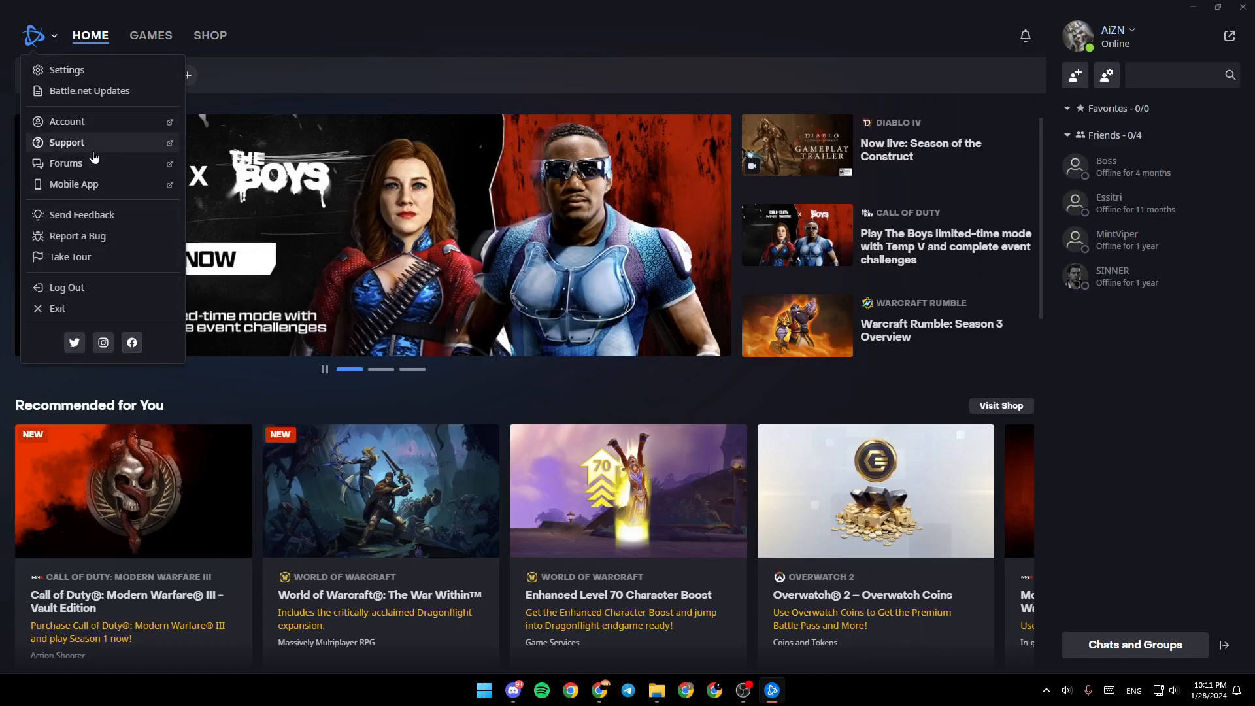
mouse_move(627, 149)
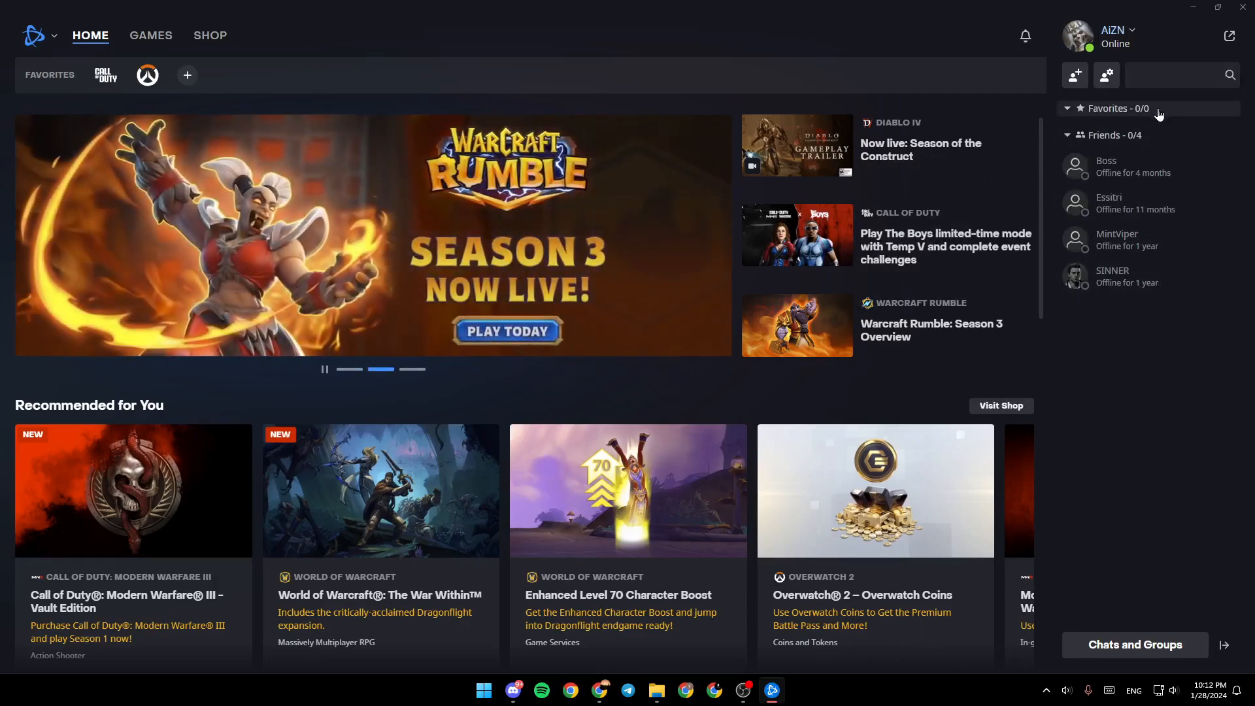
mouse_move(1156, 133)
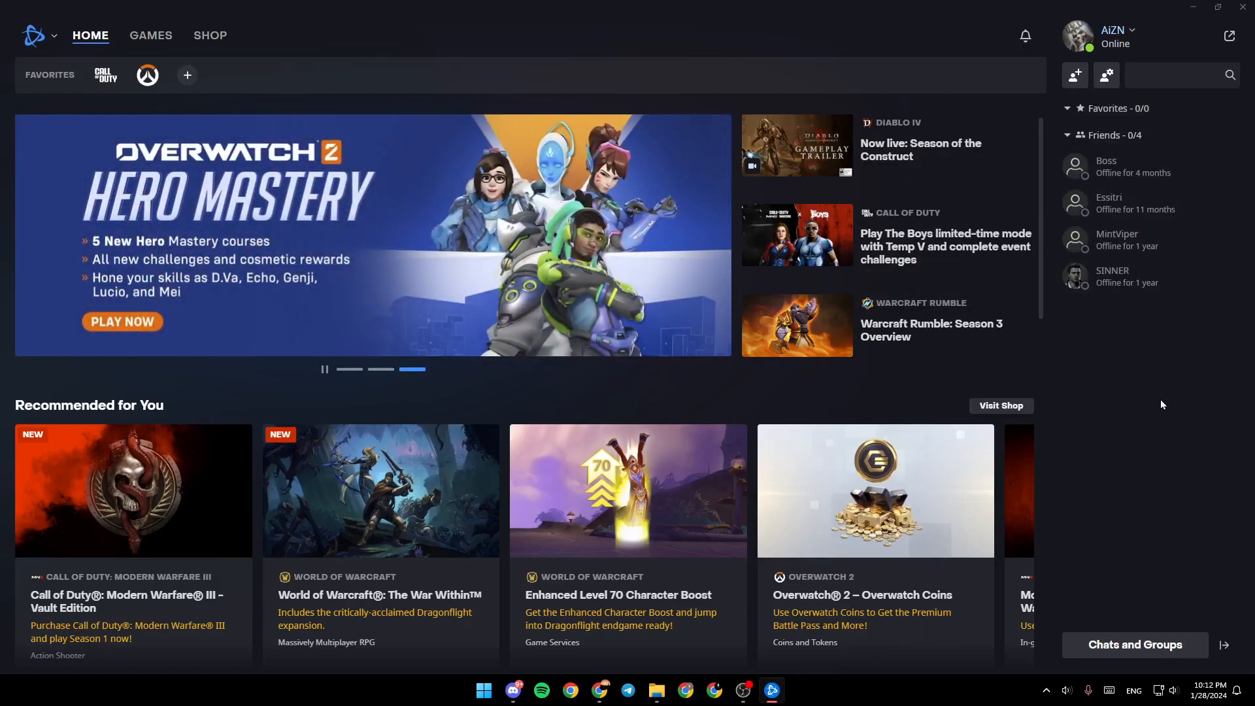
mouse_move(1101, 364)
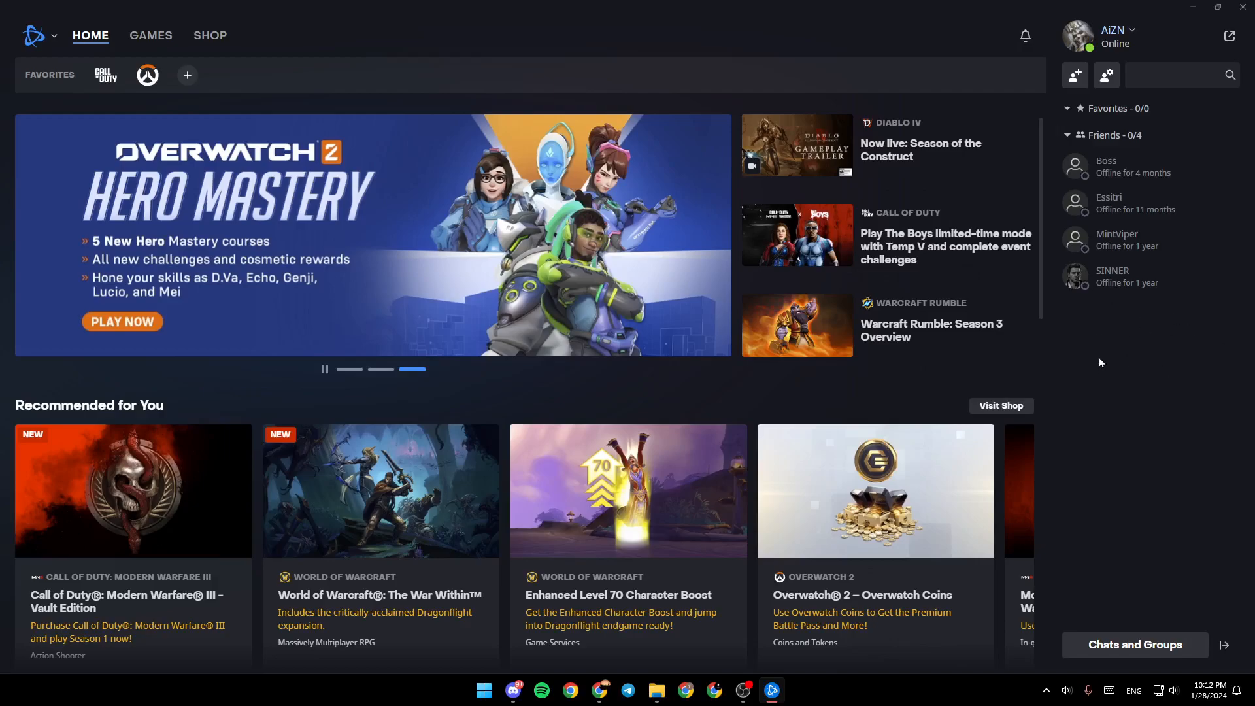
mouse_move(1143, 328)
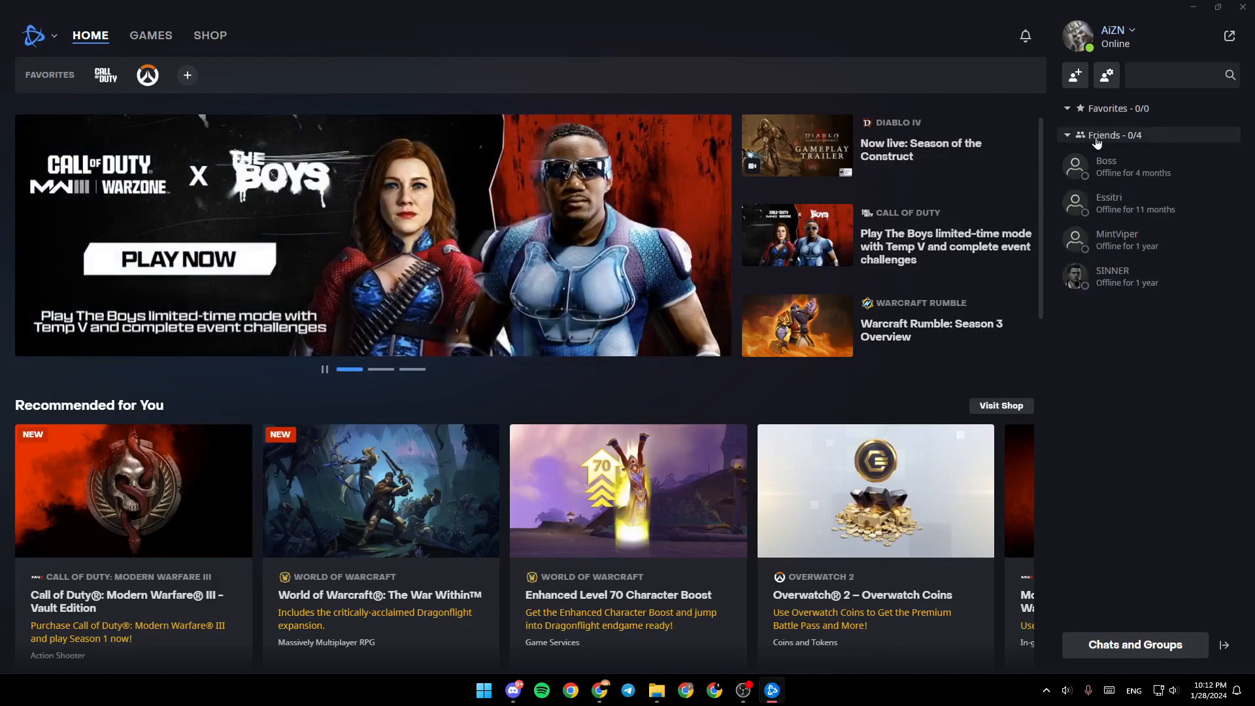
mouse_move(1112, 276)
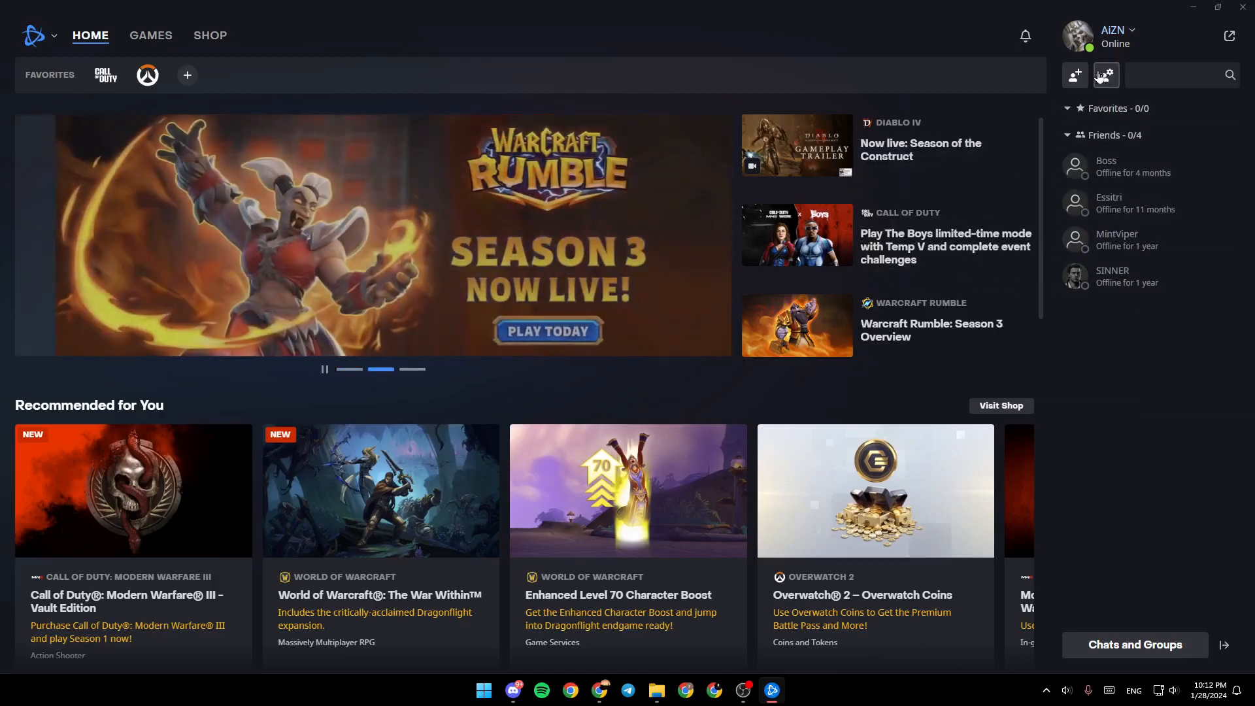
mouse_move(1075, 75)
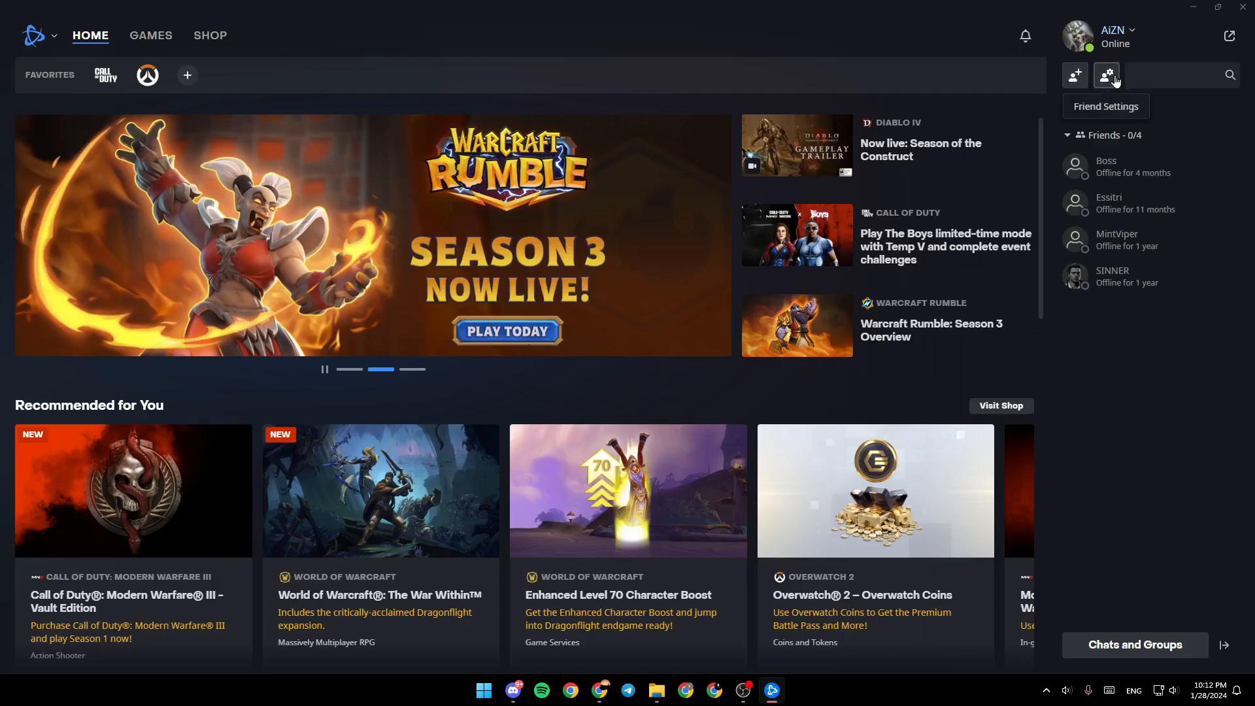
Step: Bring up the Add a Friend window from the icon above the friends list
left_click(1184, 75)
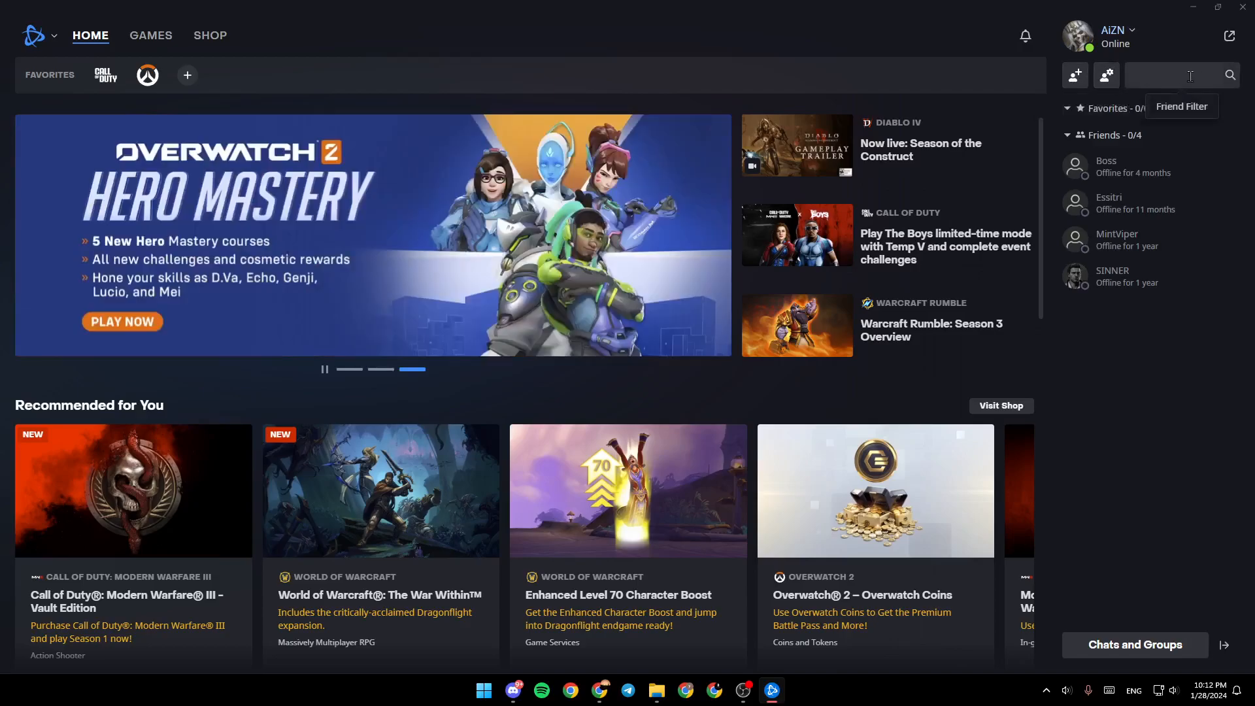
mouse_move(1074, 74)
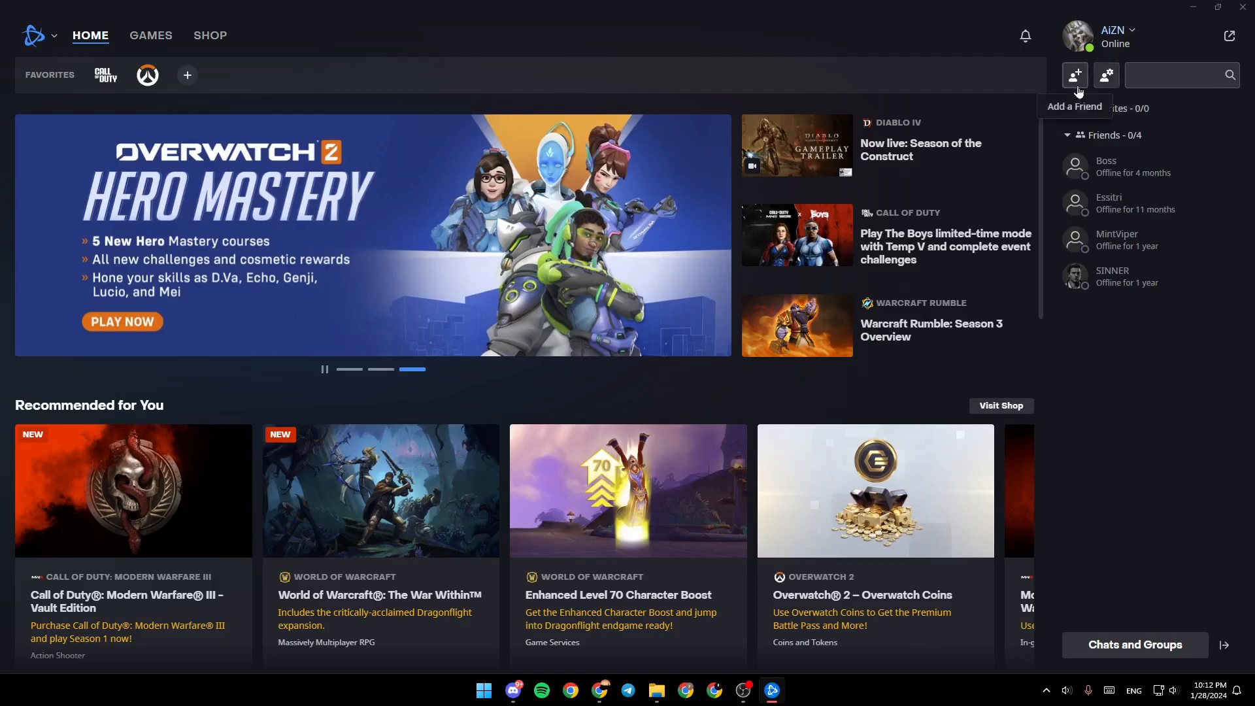
left_click(1075, 74)
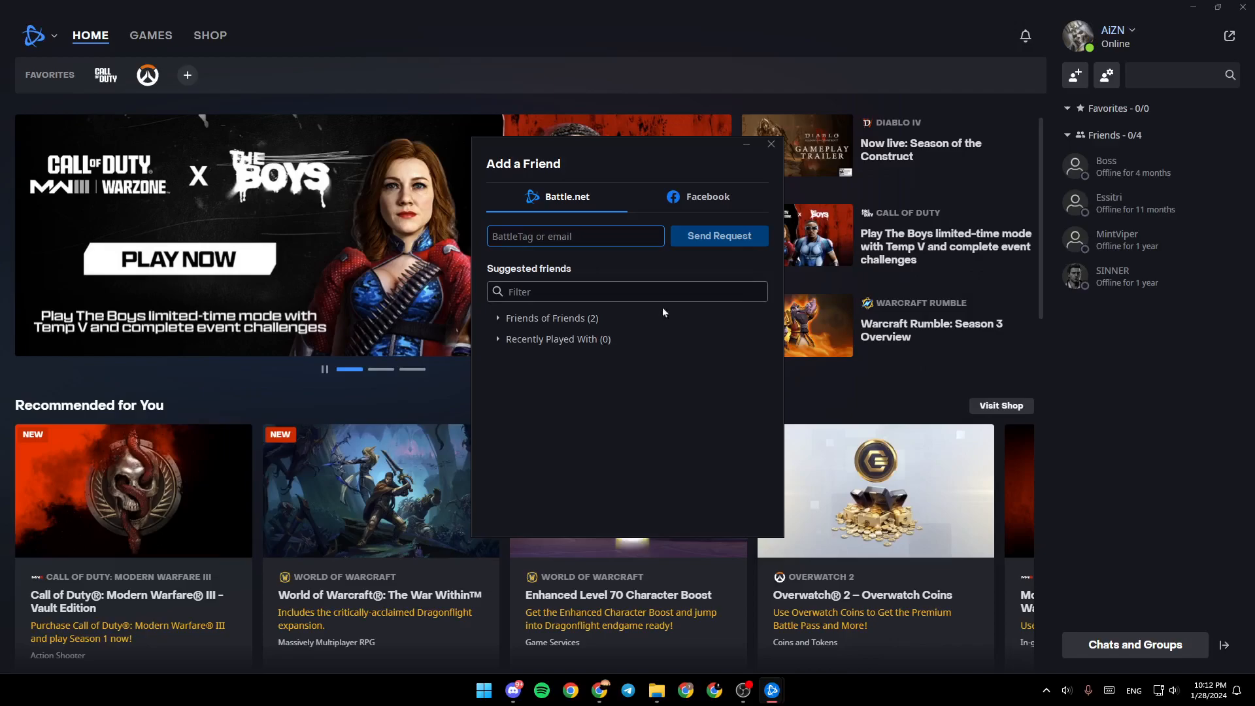
Step: Enter 'dsds' in the BattleTag or email field, then hover the Facebook tab
left_click(576, 235)
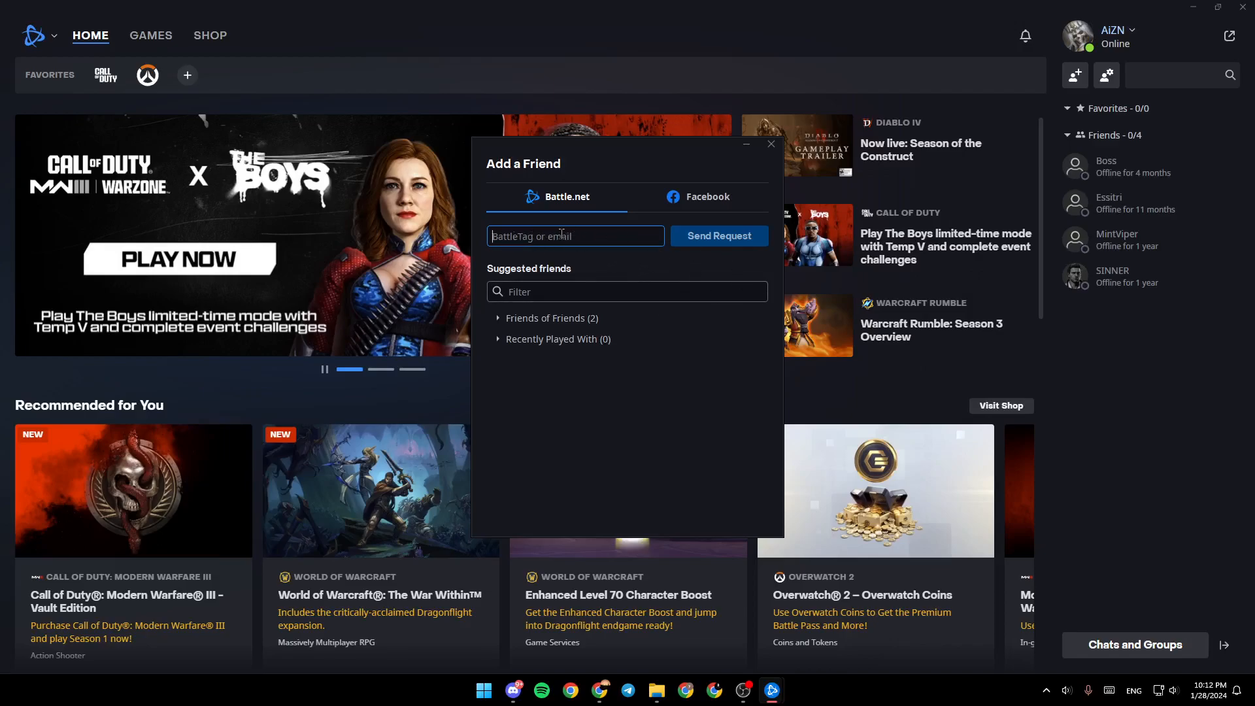
type("dsds")
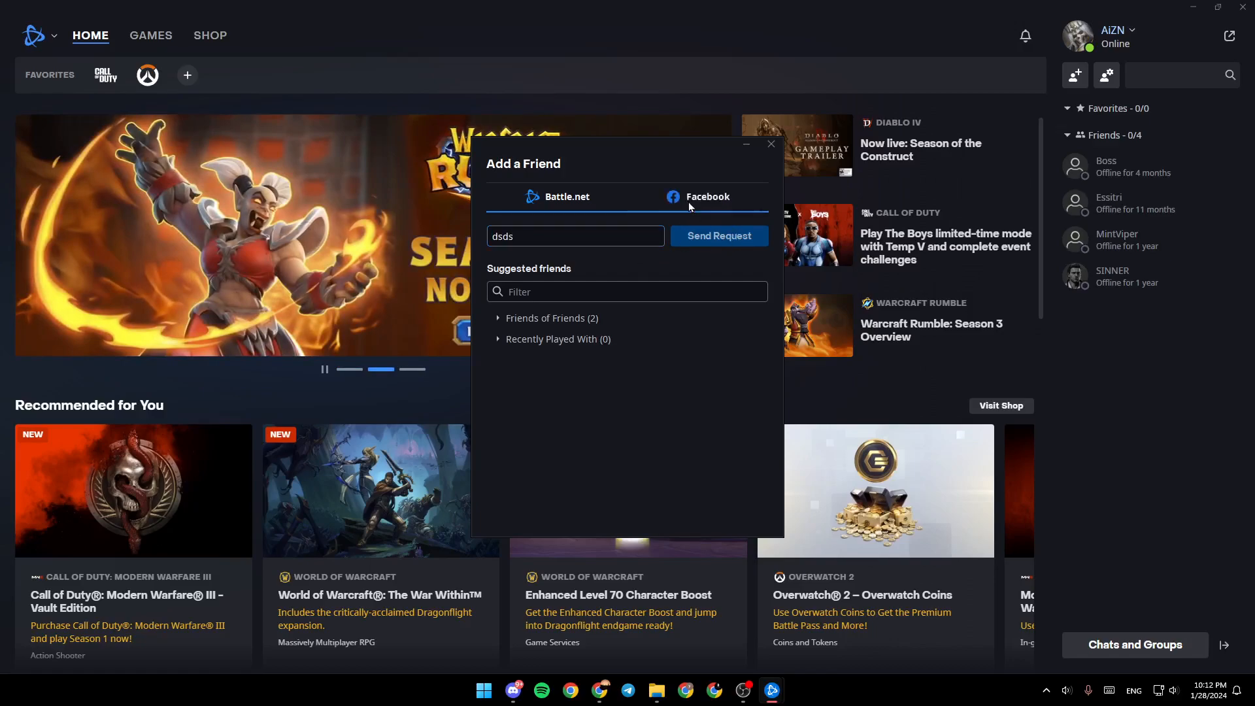
left_click(708, 196)
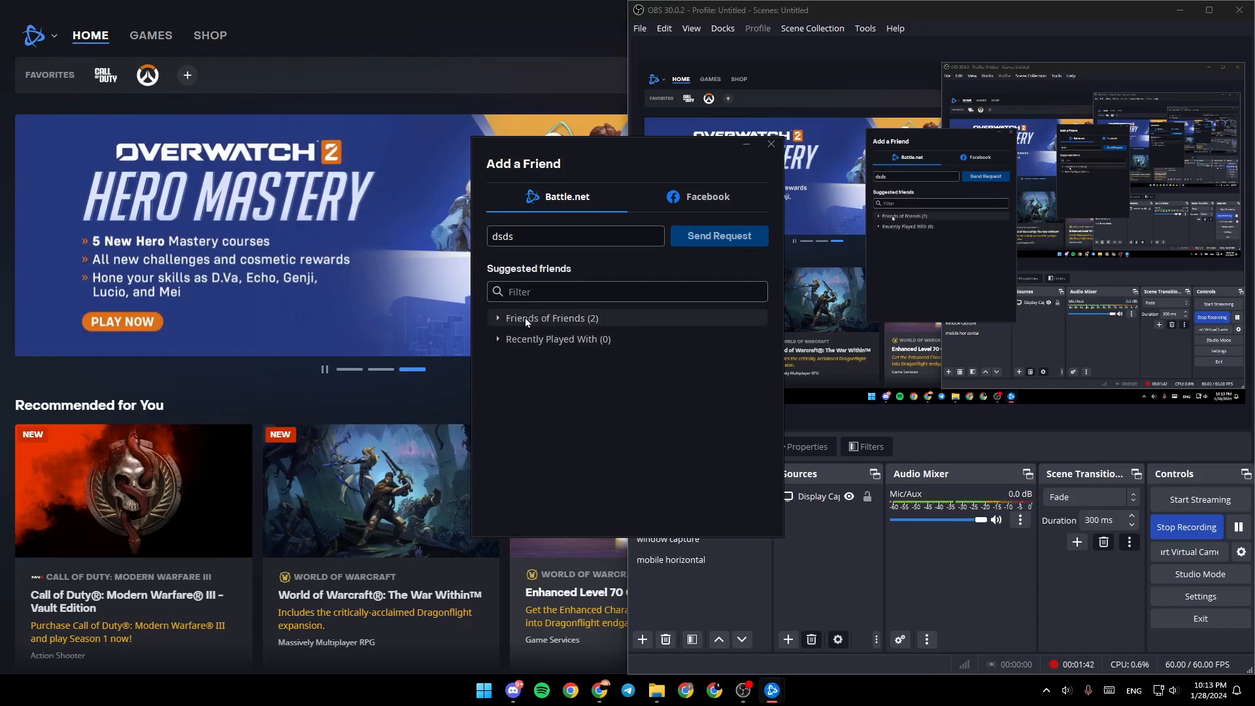
Step: Select Friends of Friends before closing the Add a Friend window
left_click(500, 318)
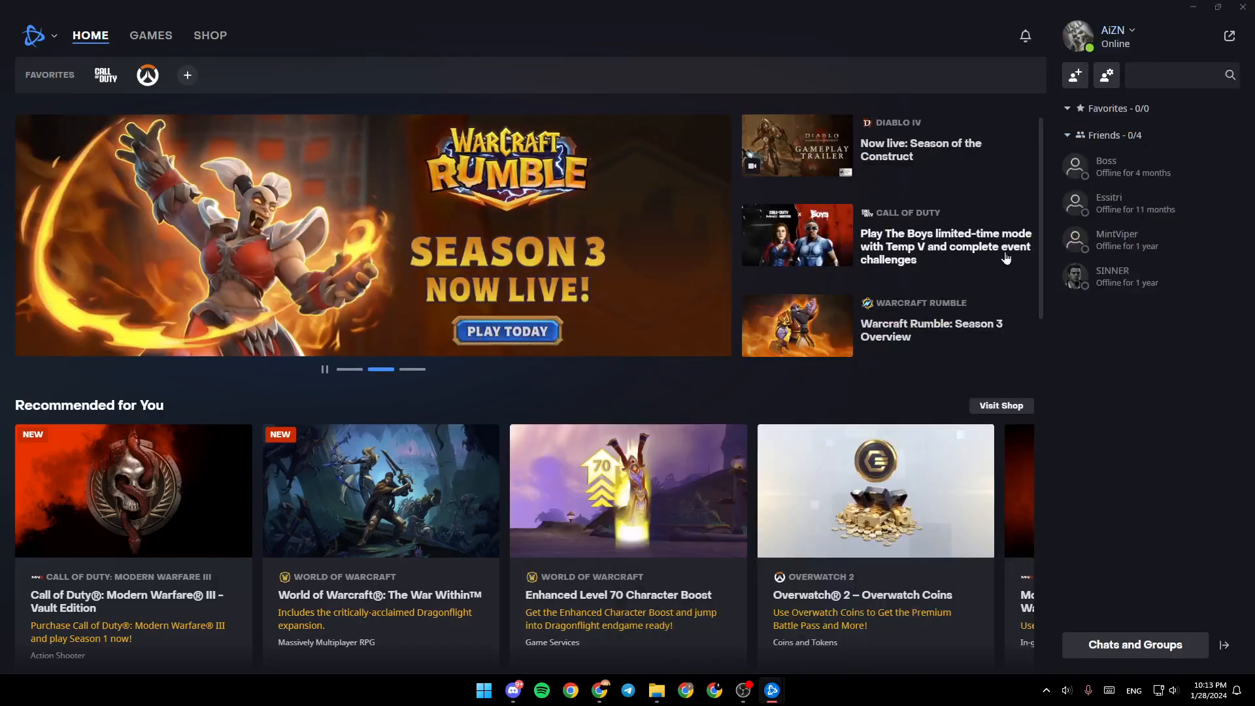
mouse_move(1195, 421)
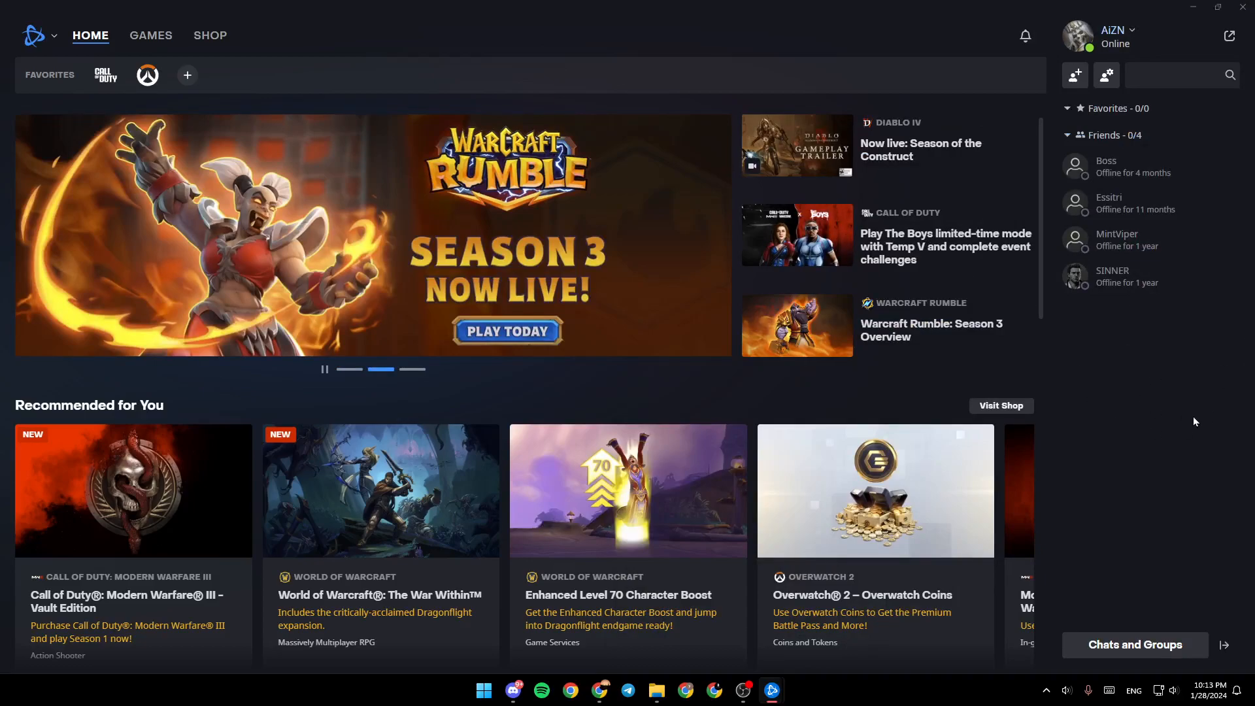